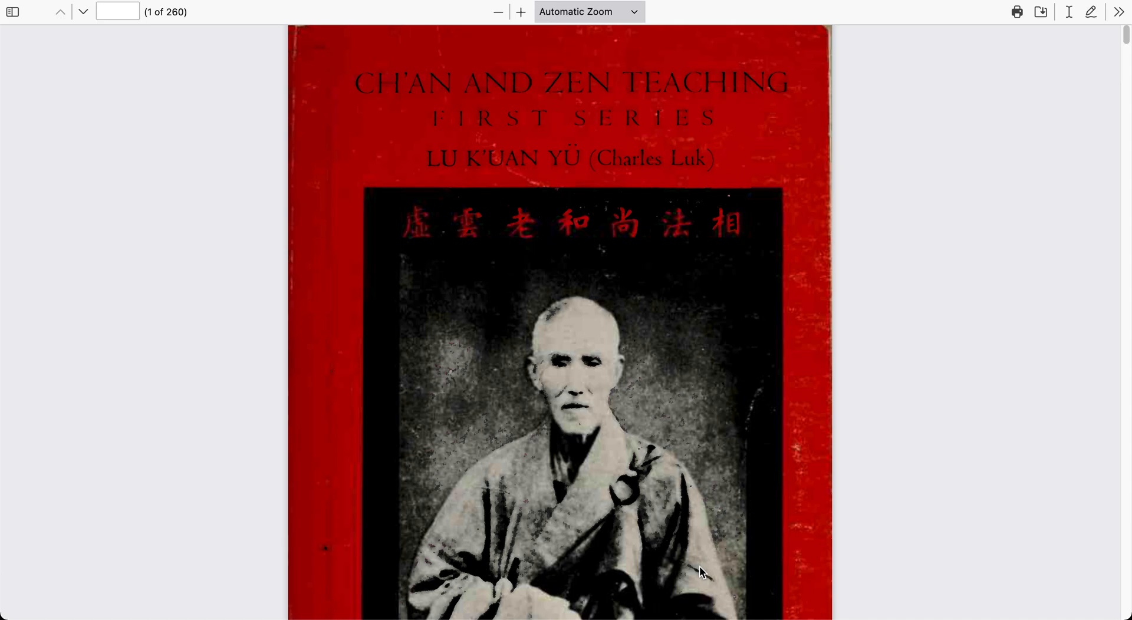
{"action": "mouse_move", "coordinate": [533, 378]}
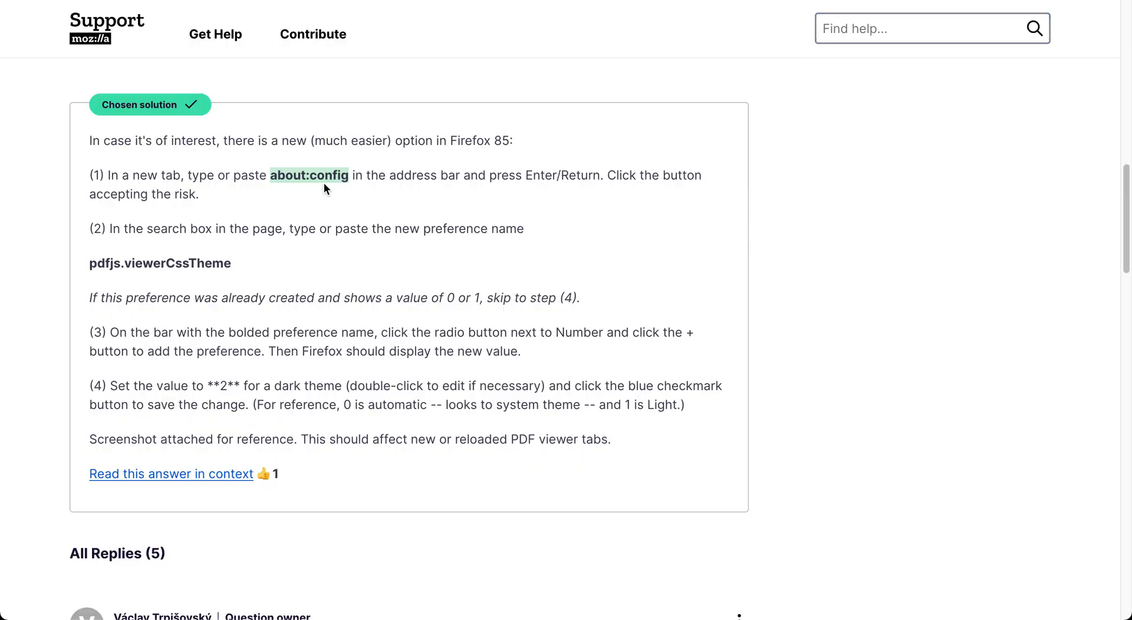
Find the chosen Mozilla Support answer about pdfjs.viewerCssTheme and right-click its about:config address
{"action": "right_click", "coordinate": [308, 175]}
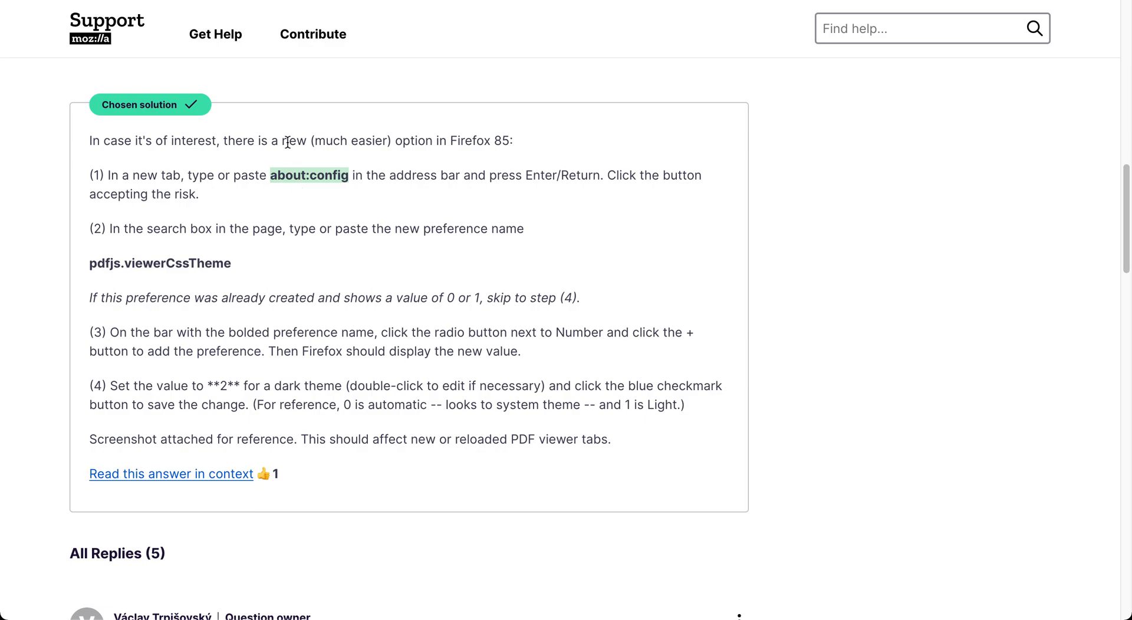
{"action": "mouse_move", "coordinate": [496, 256]}
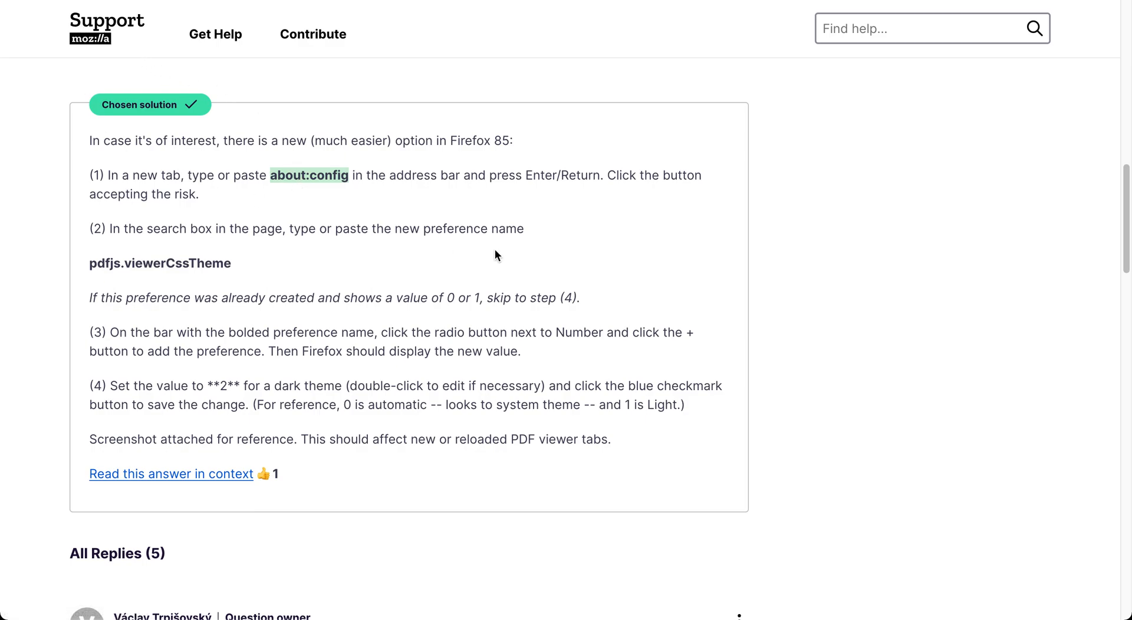
{"action": "mouse_move", "coordinate": [491, 188]}
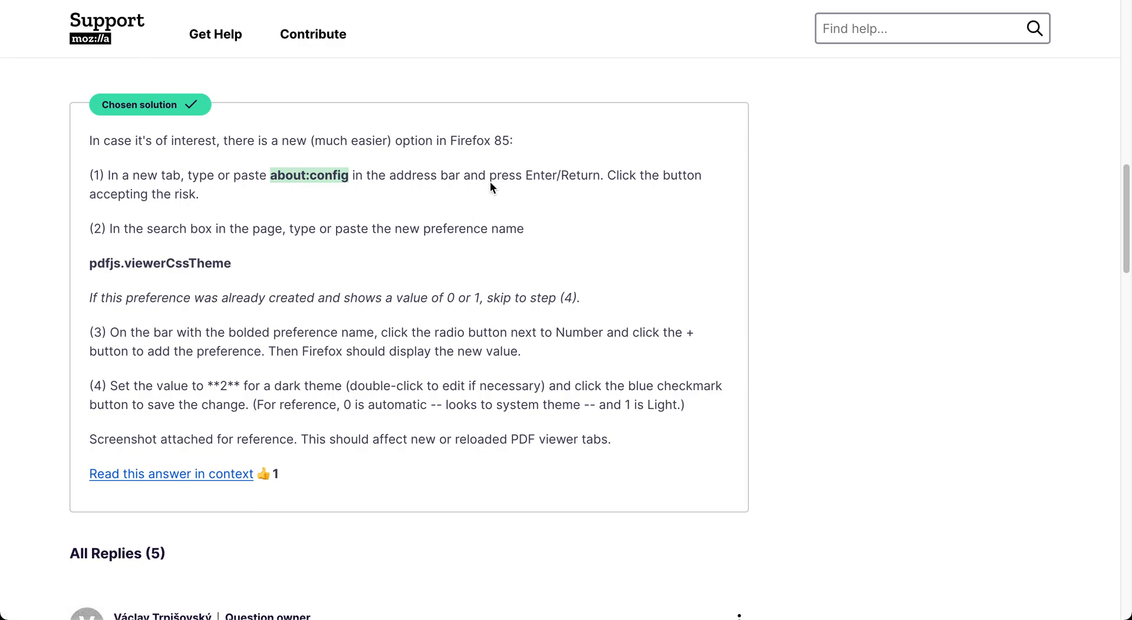
{"action": "mouse_move", "coordinate": [287, 178]}
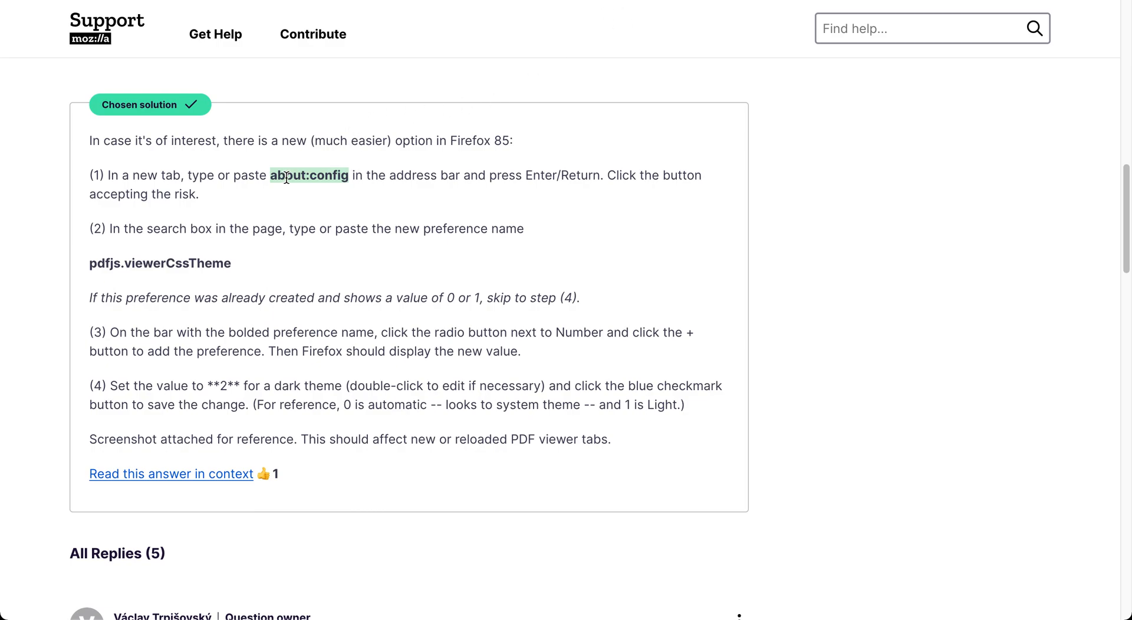
{"action": "mouse_move", "coordinate": [432, 87]}
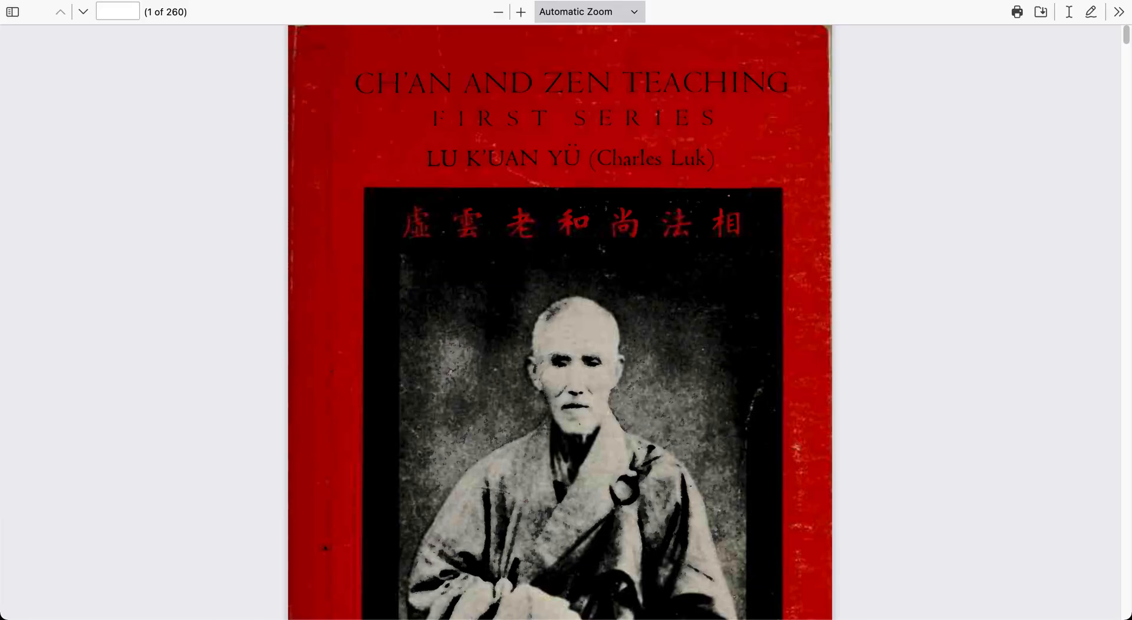
Go to about:config in a new tab, then copy the pdfjs.viewerCssTheme name from the answer
{"action": "type", "text": "about:config"}
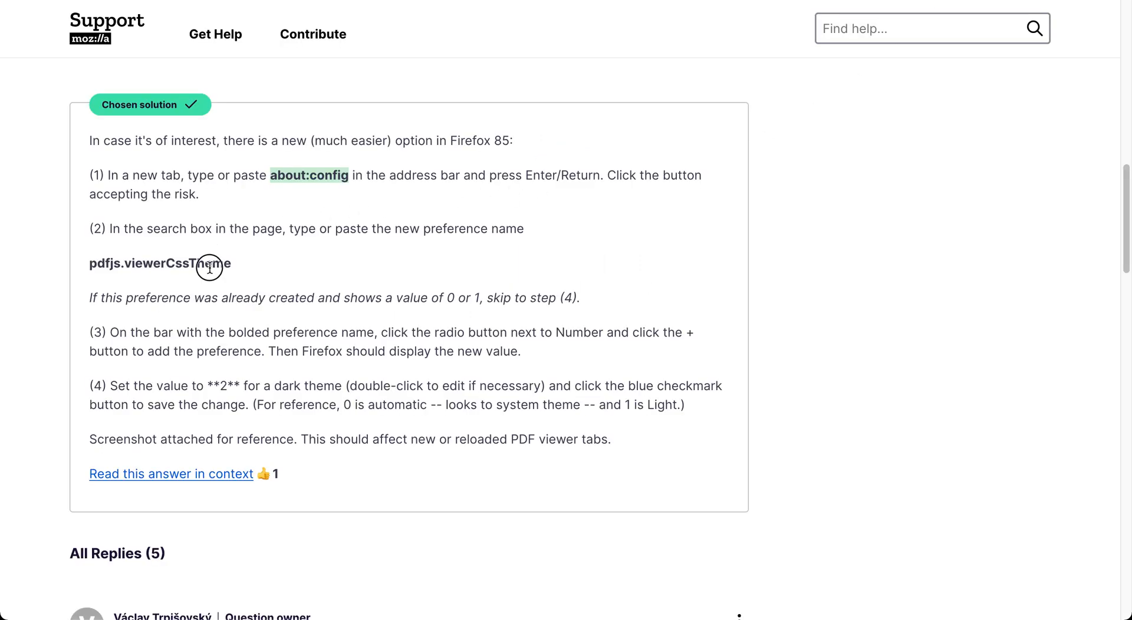
{"action": "right_click", "coordinate": [209, 264]}
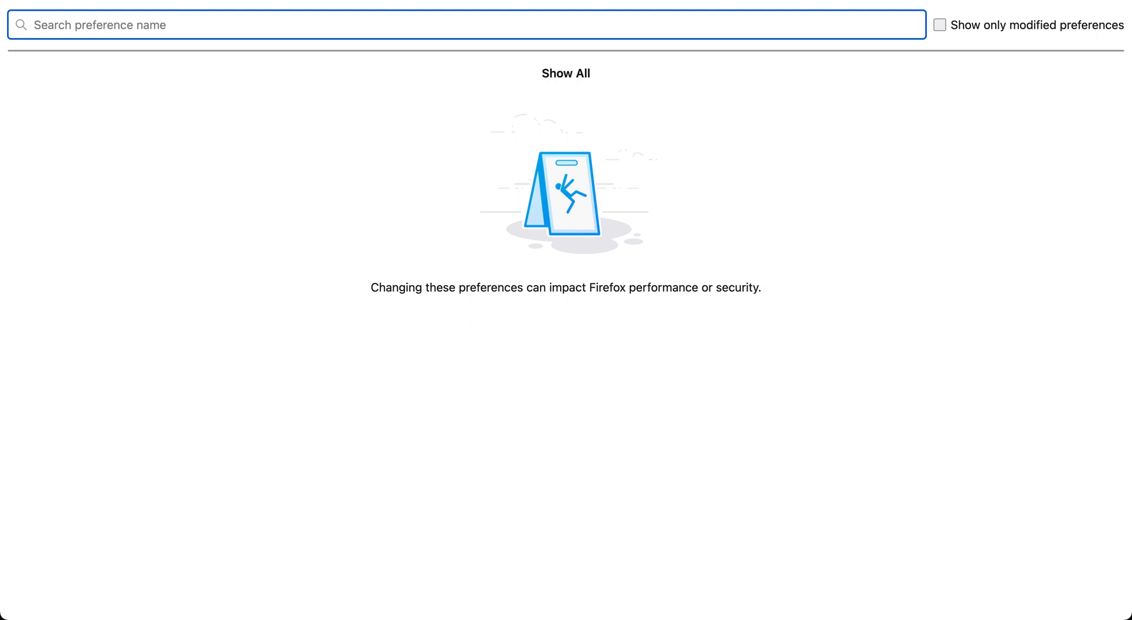
Search pdfjs.viewerCssTheme in about:config and save its value as 2
{"action": "type", "text": "pdfjs.viewerCssTheme"}
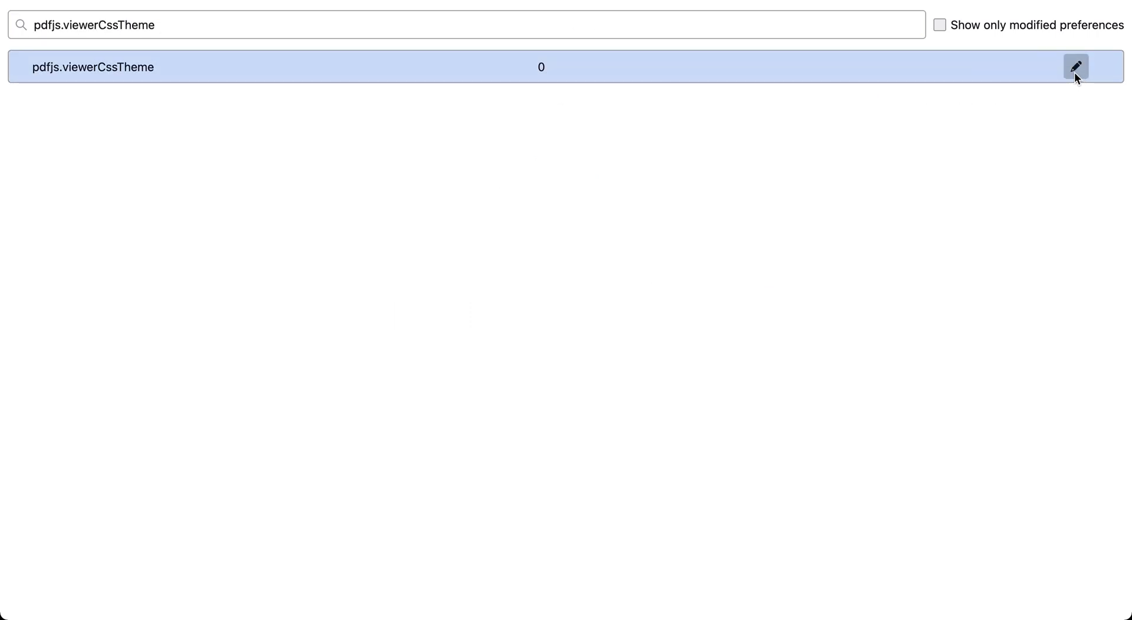
{"action": "left_click", "coordinate": [1075, 67]}
{"action": "type", "text": "2"}
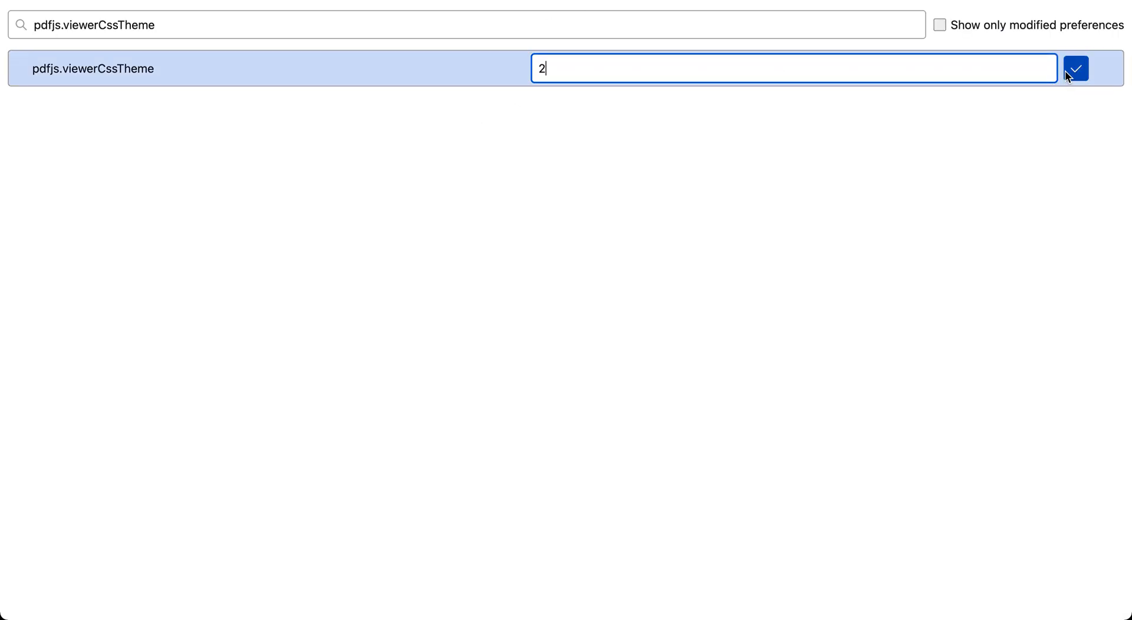
{"action": "left_click", "coordinate": [1075, 68]}
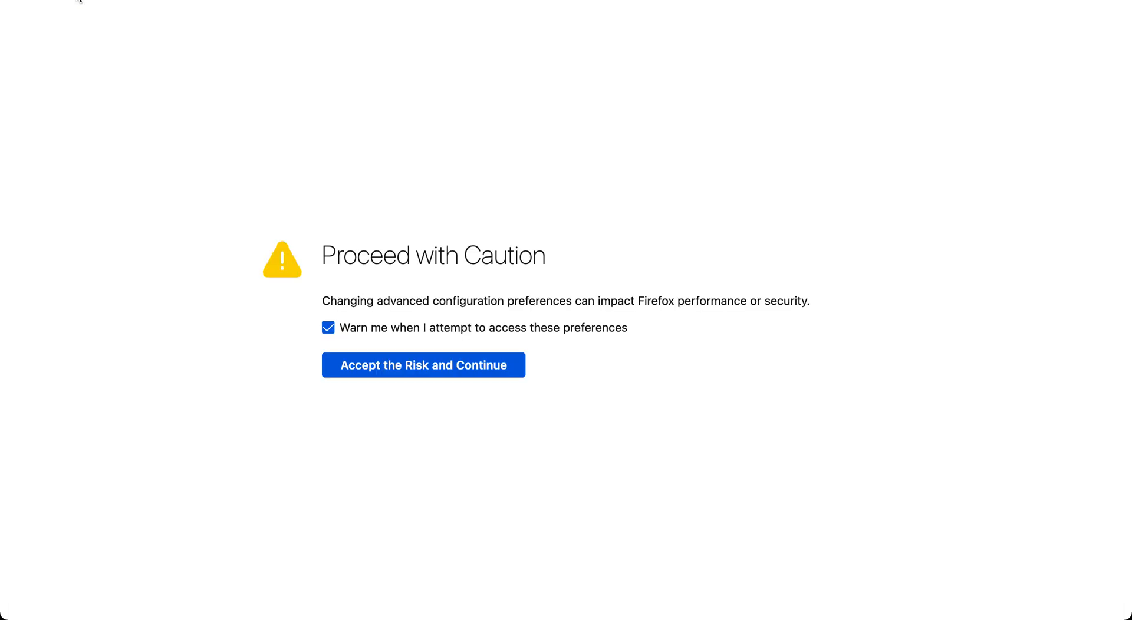
Reload the book PDF in dark theme and toggle the page thumbnails sidebar
{"action": "left_click", "coordinate": [423, 364]}
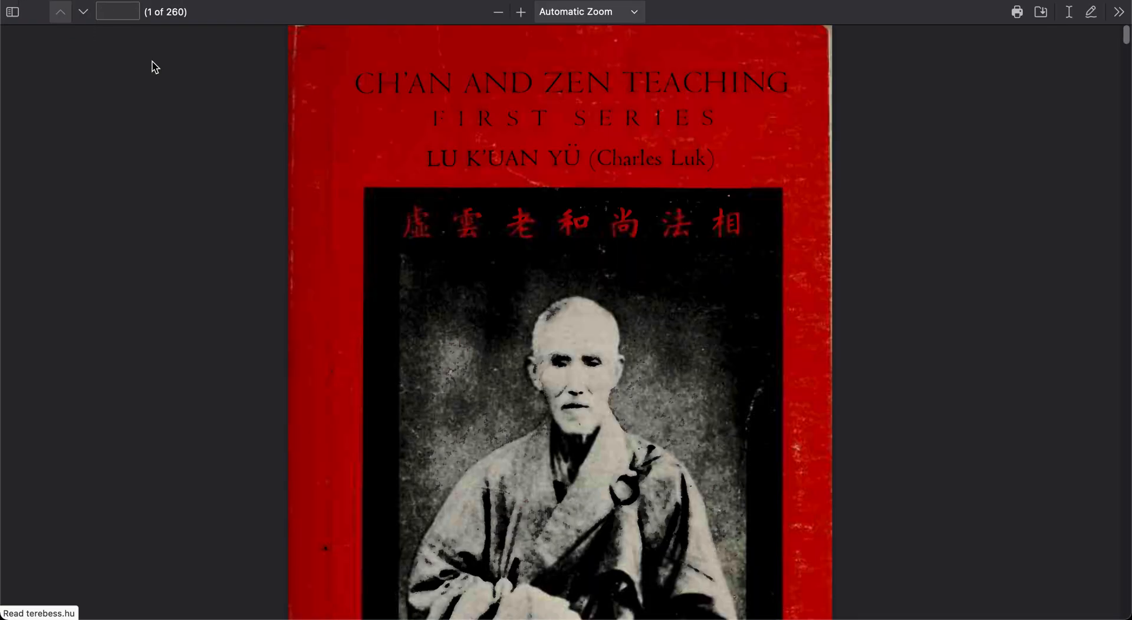
{"action": "left_click", "coordinate": [12, 12]}
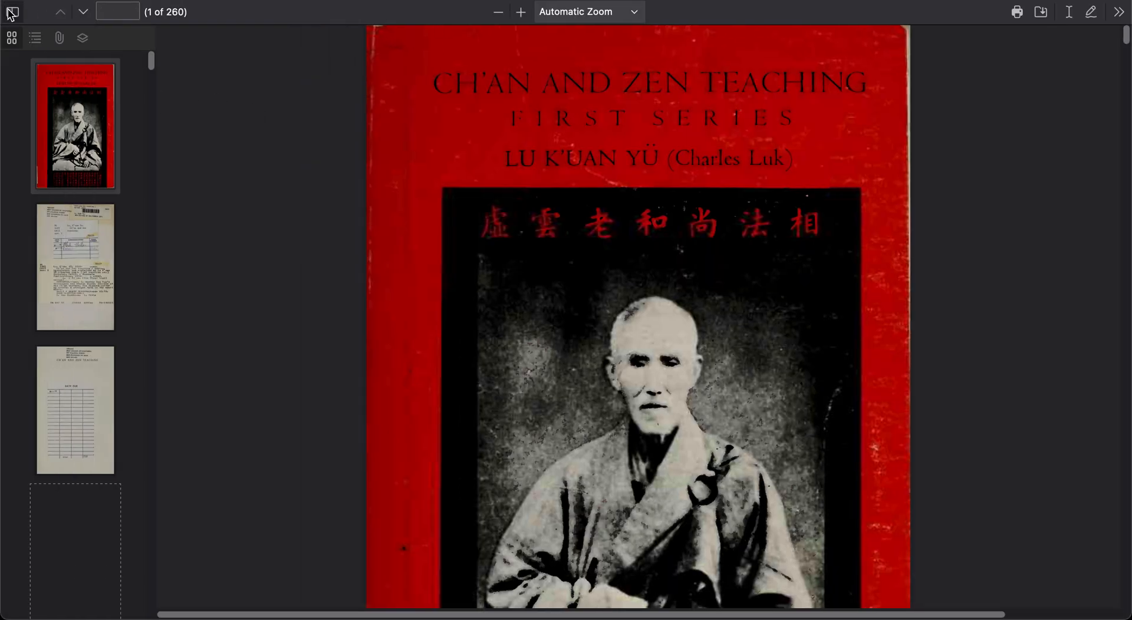
{"action": "left_click", "coordinate": [11, 12]}
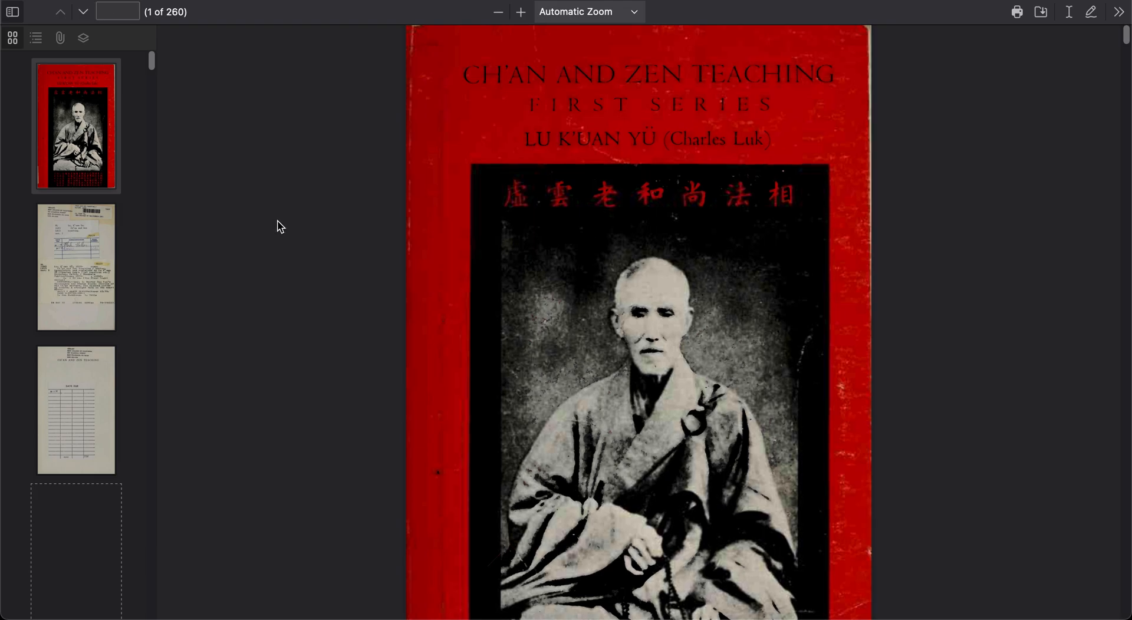